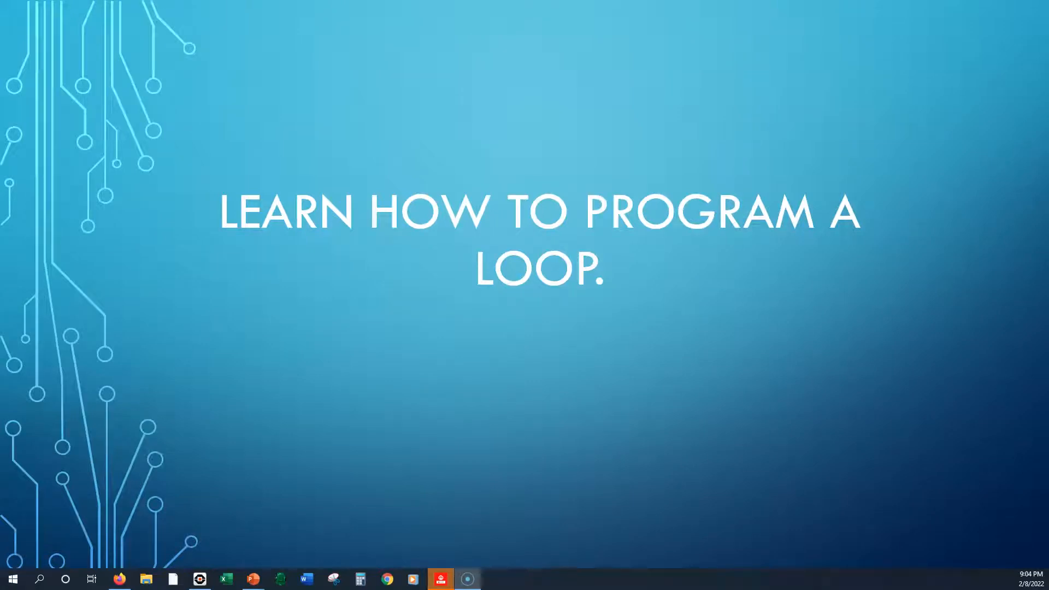
Step: Attach a forward Move Tank block, then a spin-turn block at 25, -25 for 1.1 rotations
left_click(441, 579)
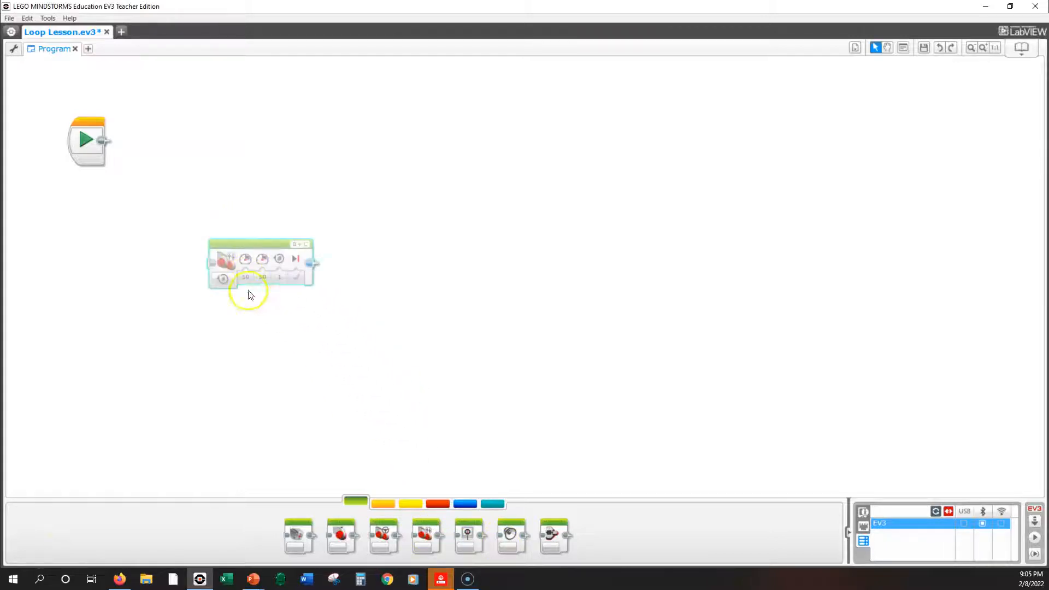
left_click_drag(261, 265, 140, 137)
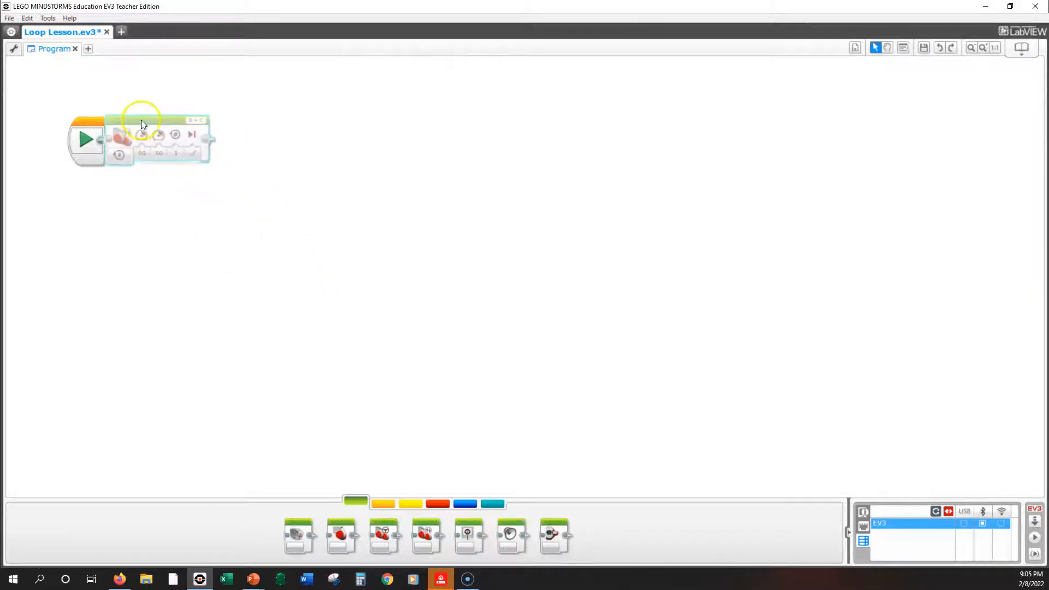
left_click(142, 155)
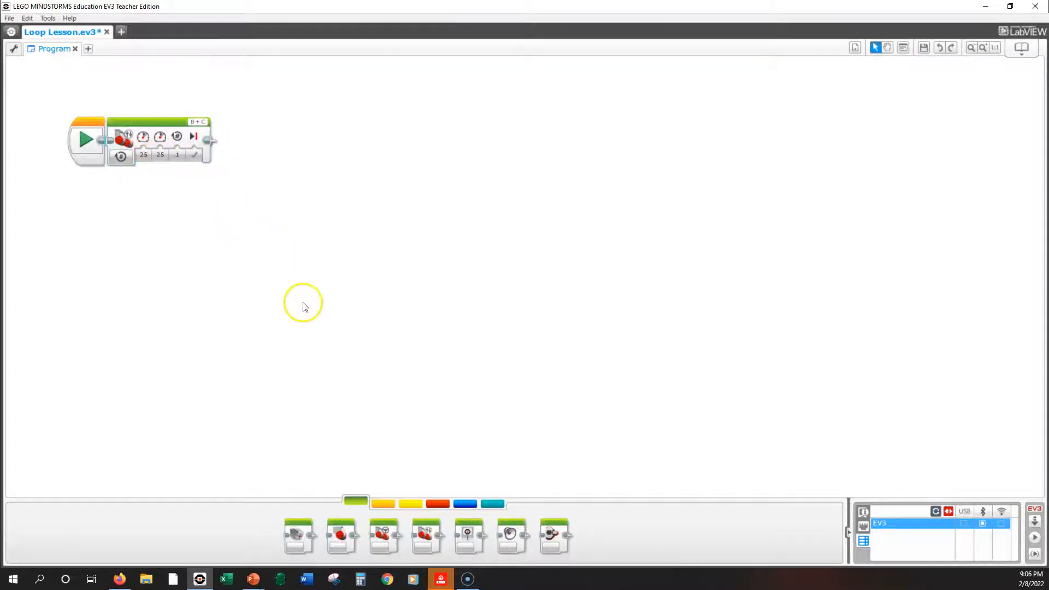
mouse_move(347, 466)
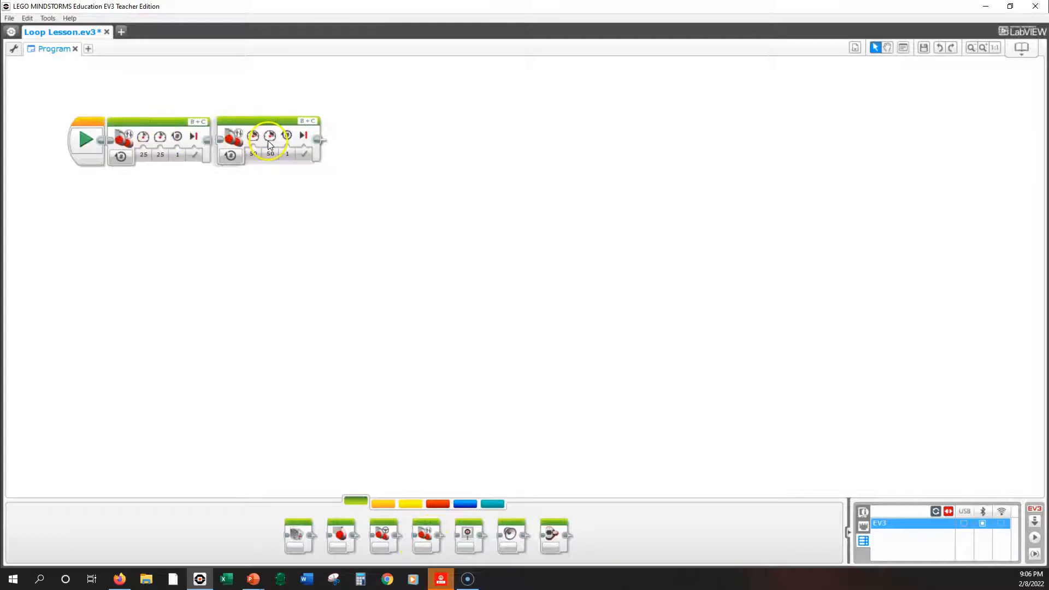
left_click(249, 155)
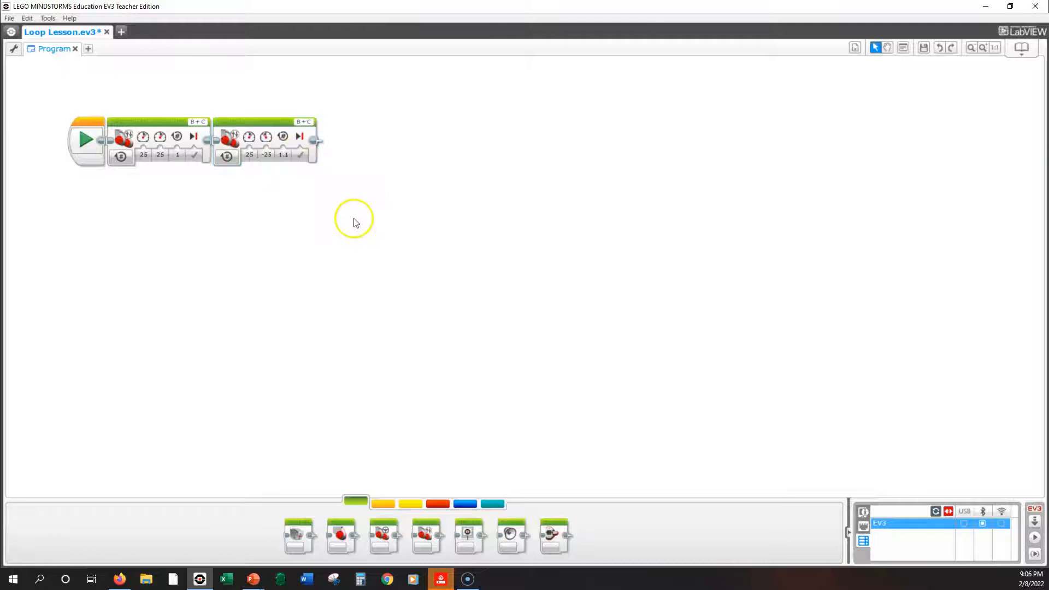
mouse_move(354, 334)
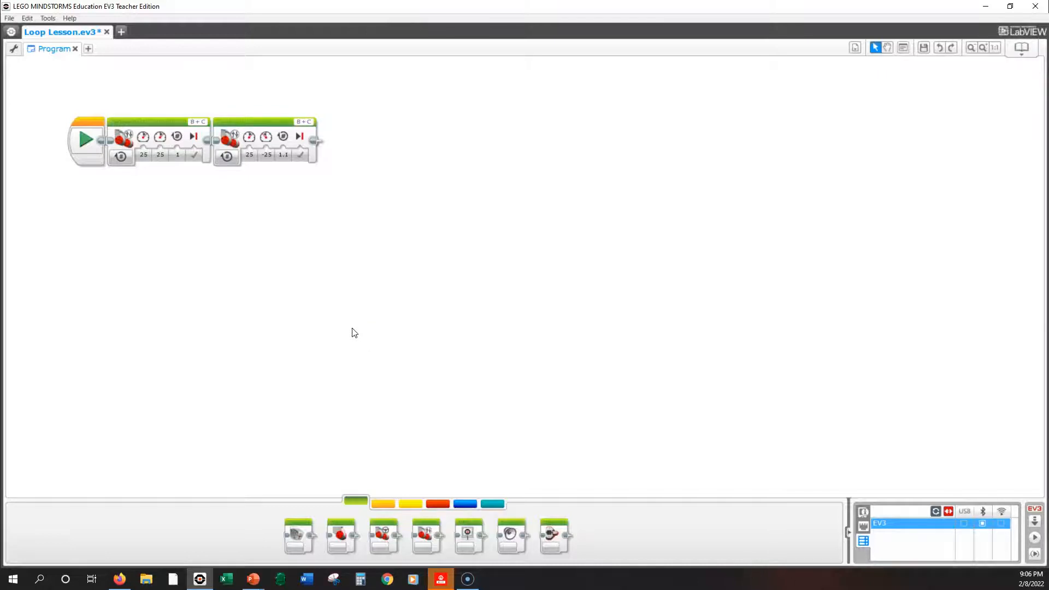
mouse_move(196, 223)
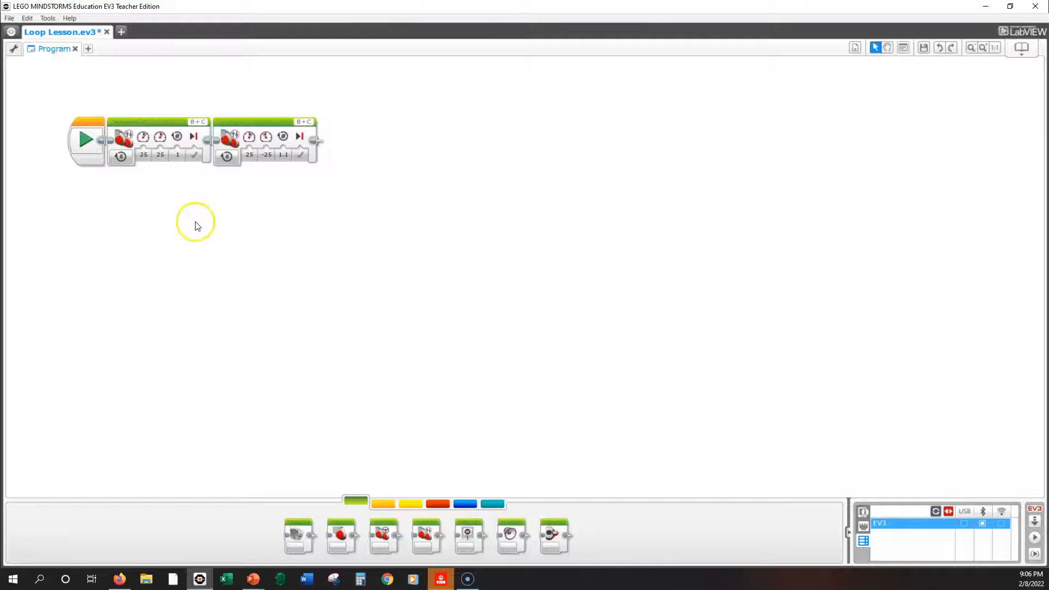
mouse_move(154, 127)
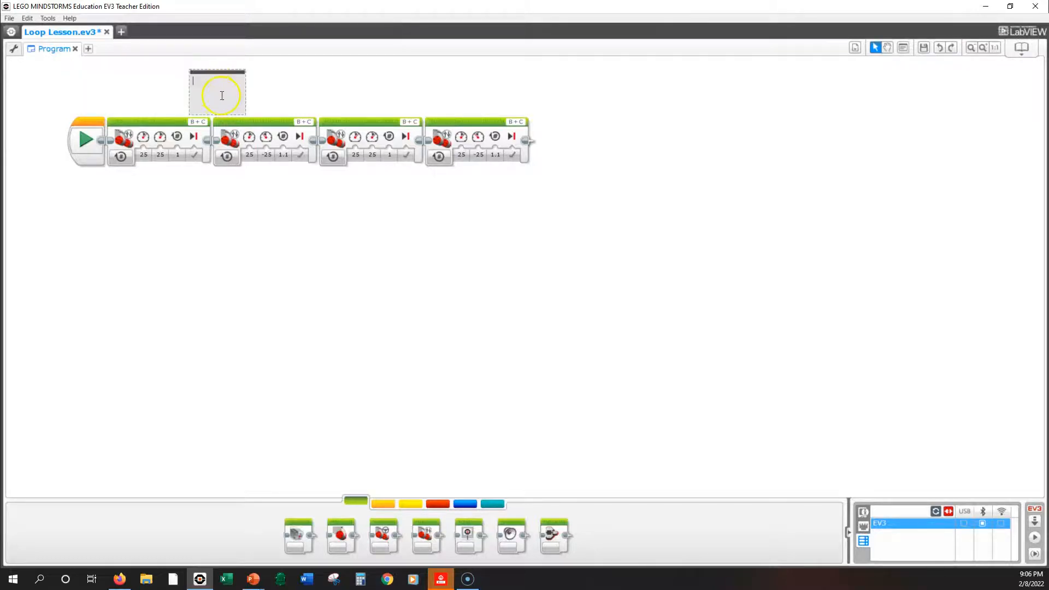
Step: Add comments 'first', 'seconf' and 'sixth' and attach copied Move Tank pairs after the fourth block
type("first")
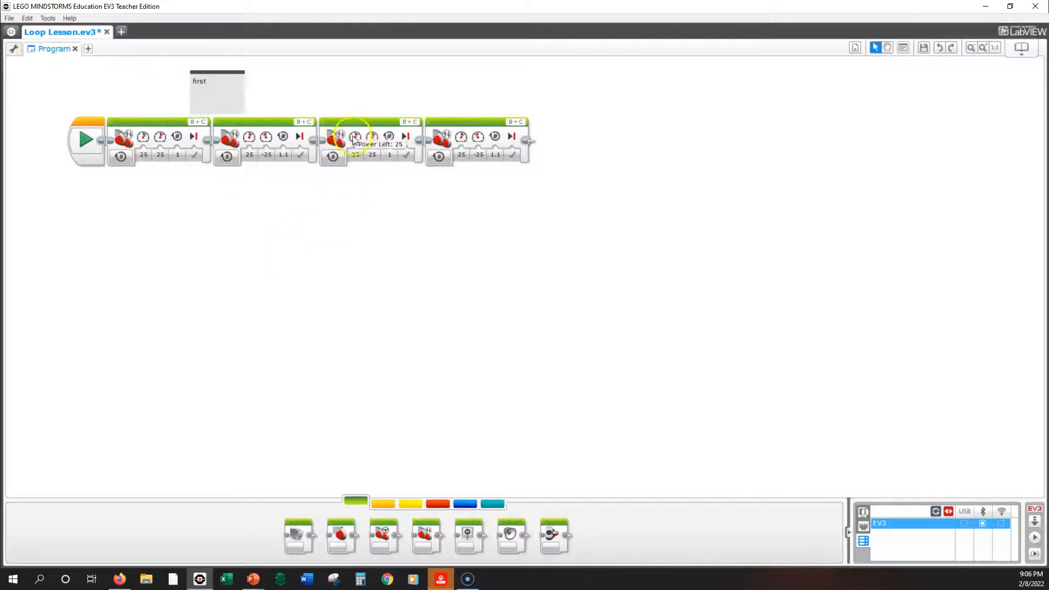
mouse_move(20, 83)
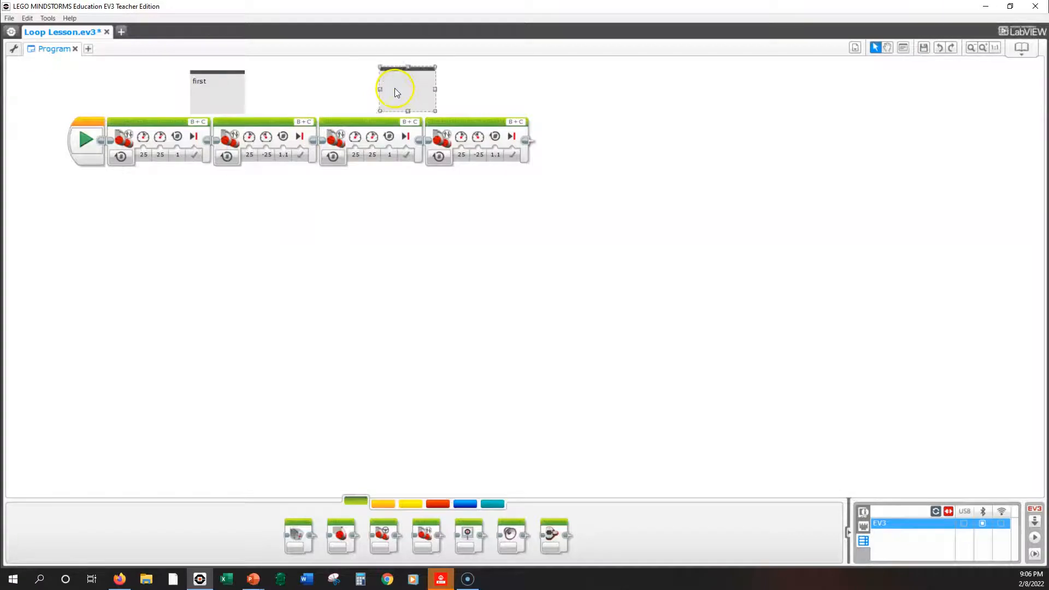
type("seconf")
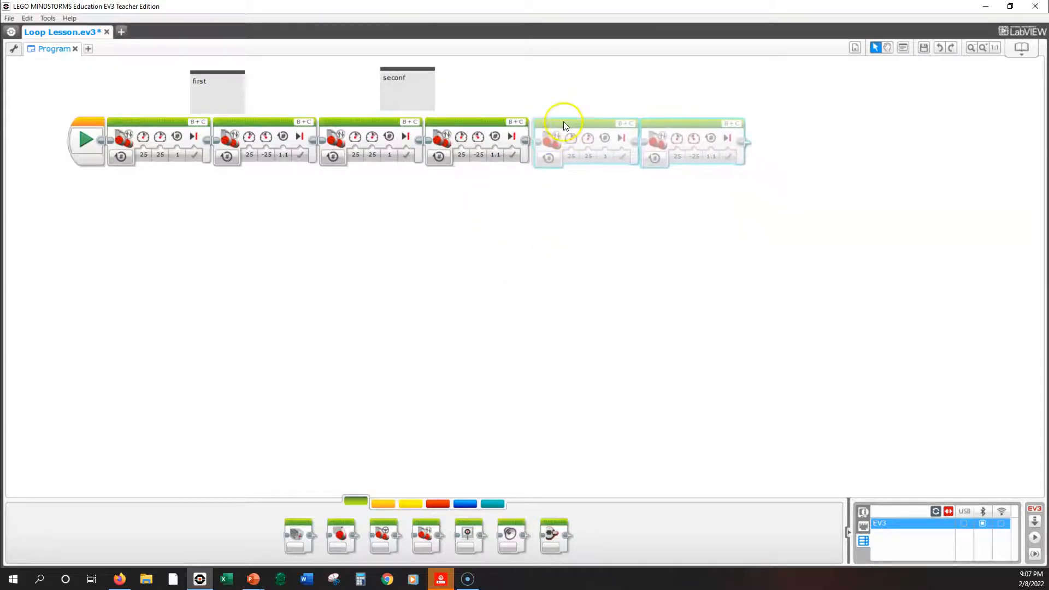
left_click(506, 277)
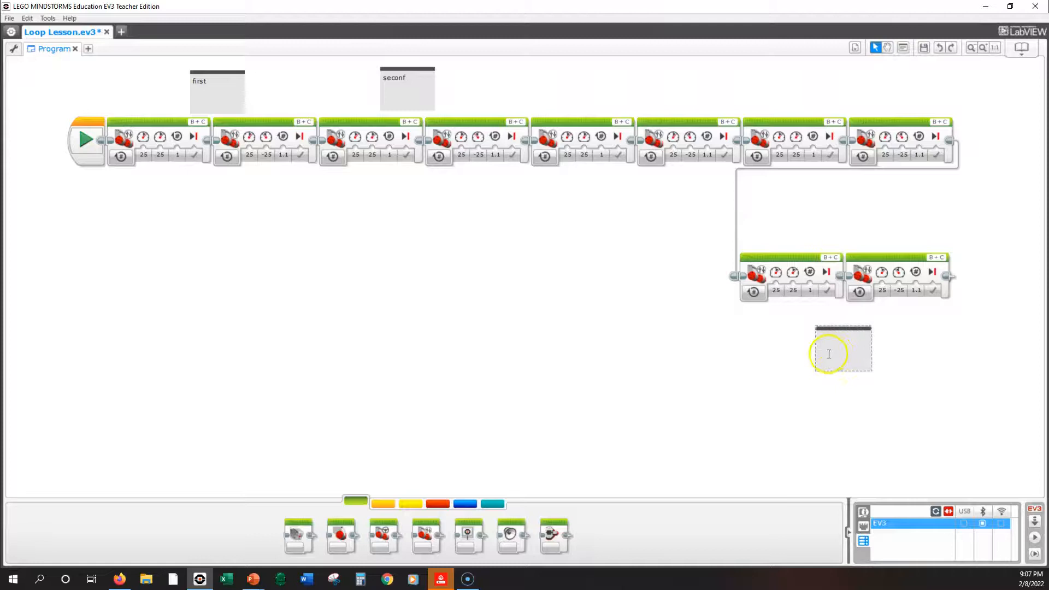
type("sixth")
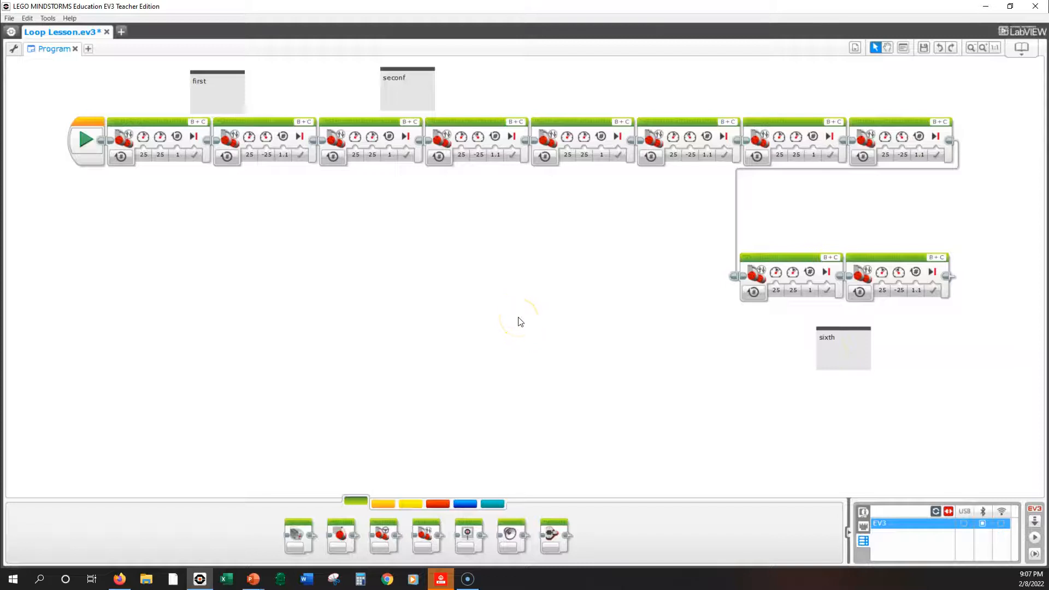
mouse_move(322, 291)
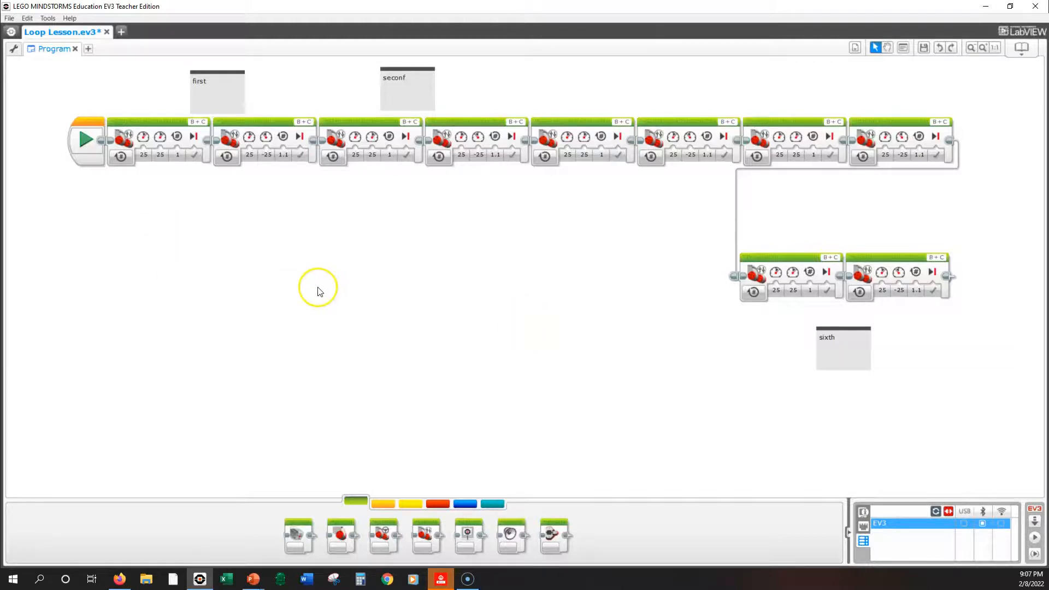
mouse_move(184, 208)
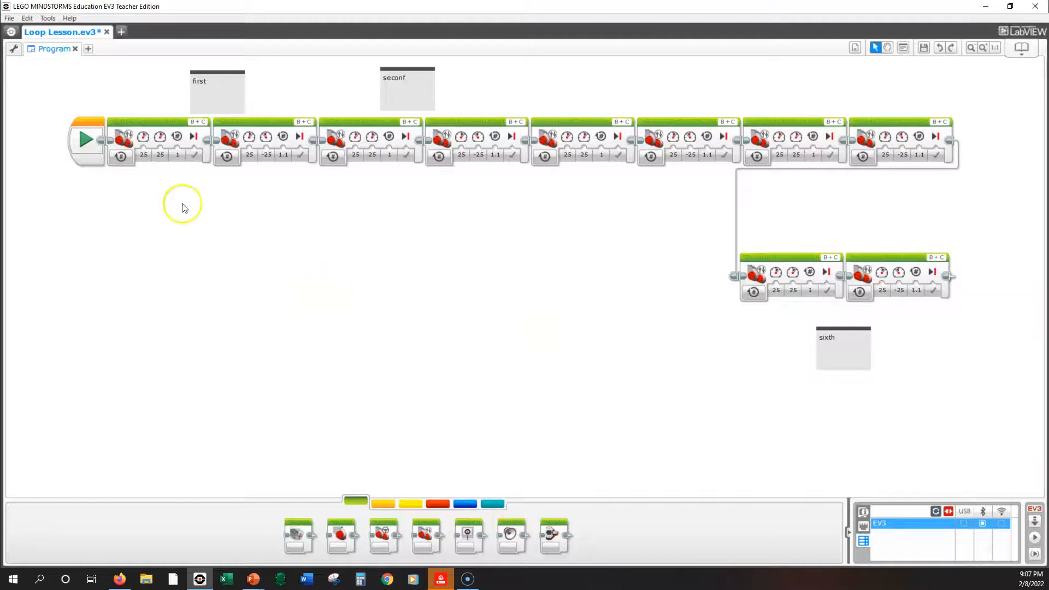
mouse_move(208, 219)
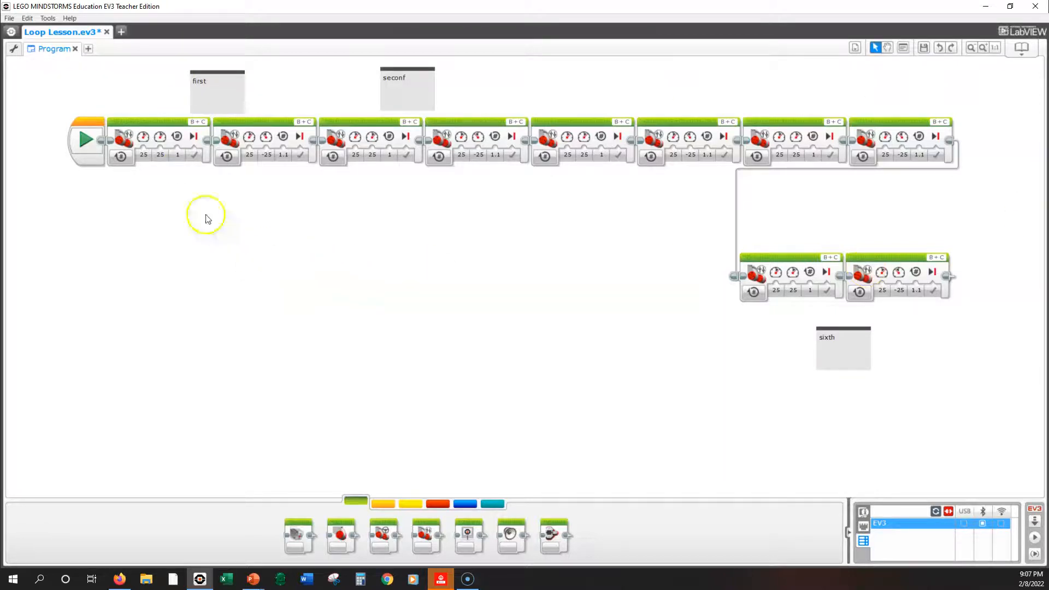
mouse_move(748, 311)
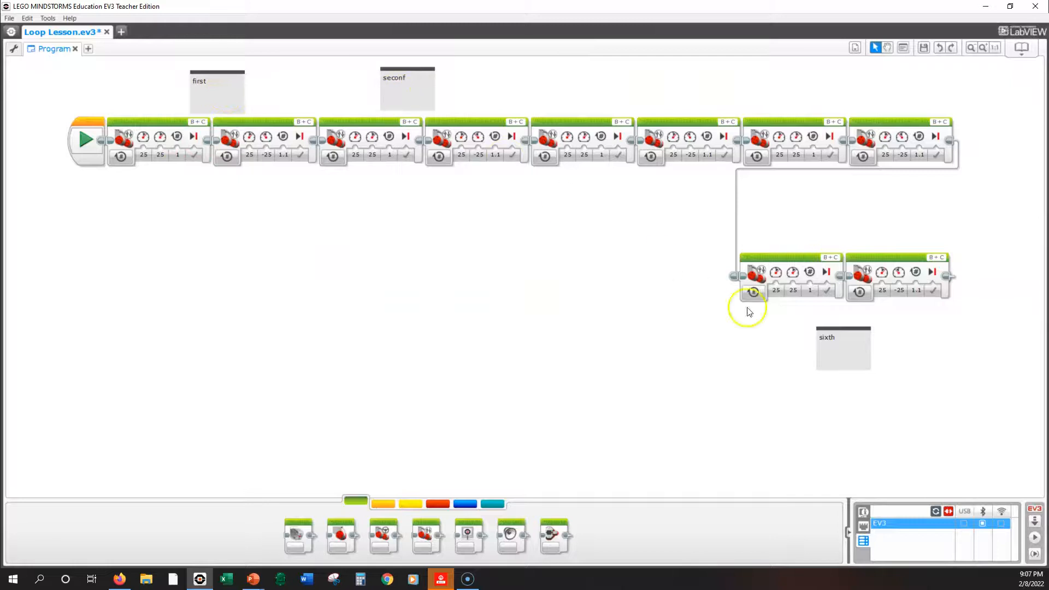
mouse_move(166, 263)
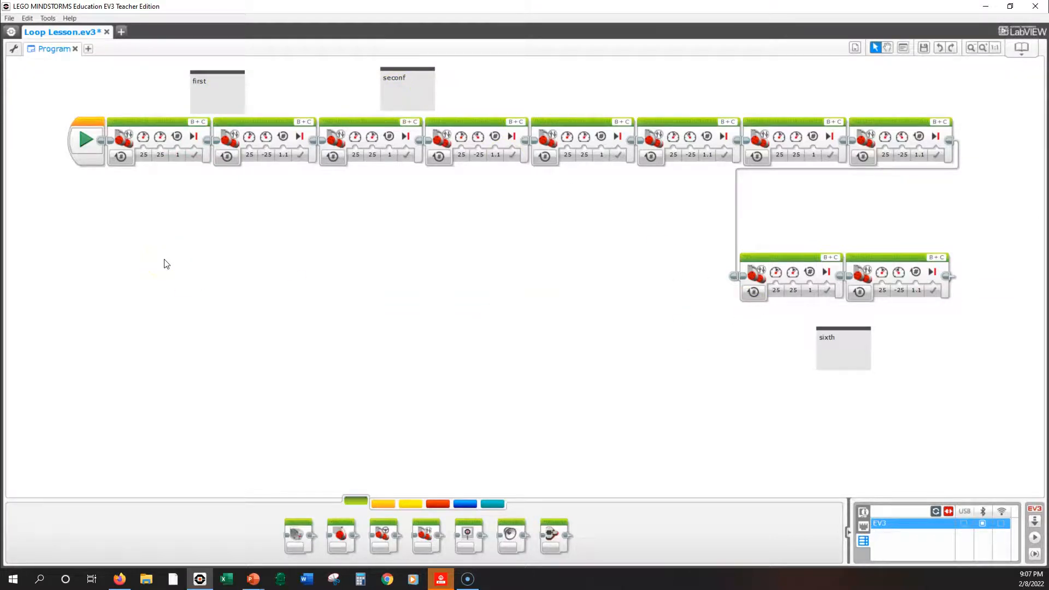
mouse_move(605, 188)
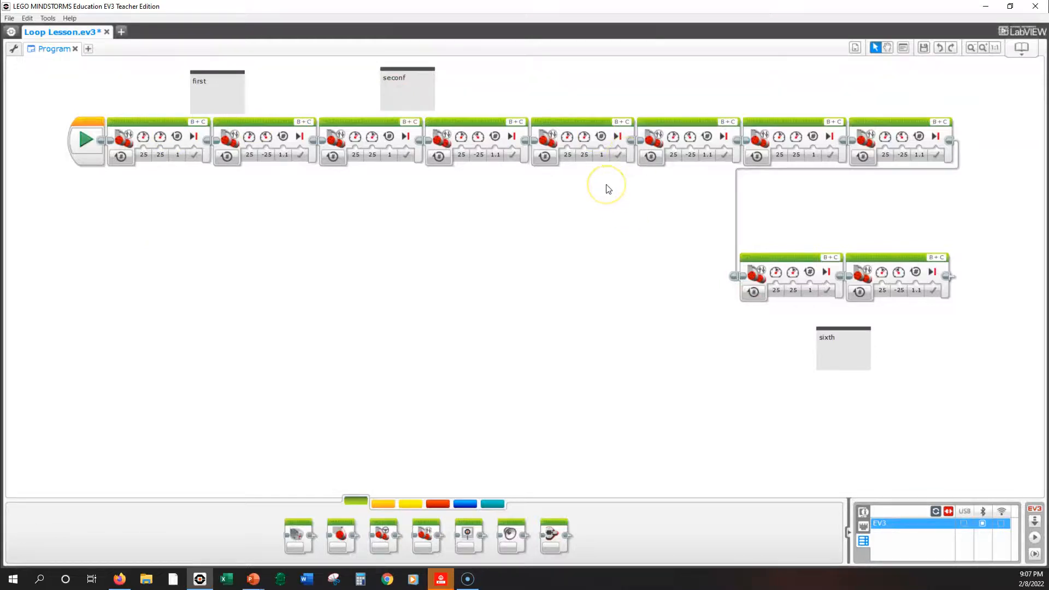
mouse_move(95, 60)
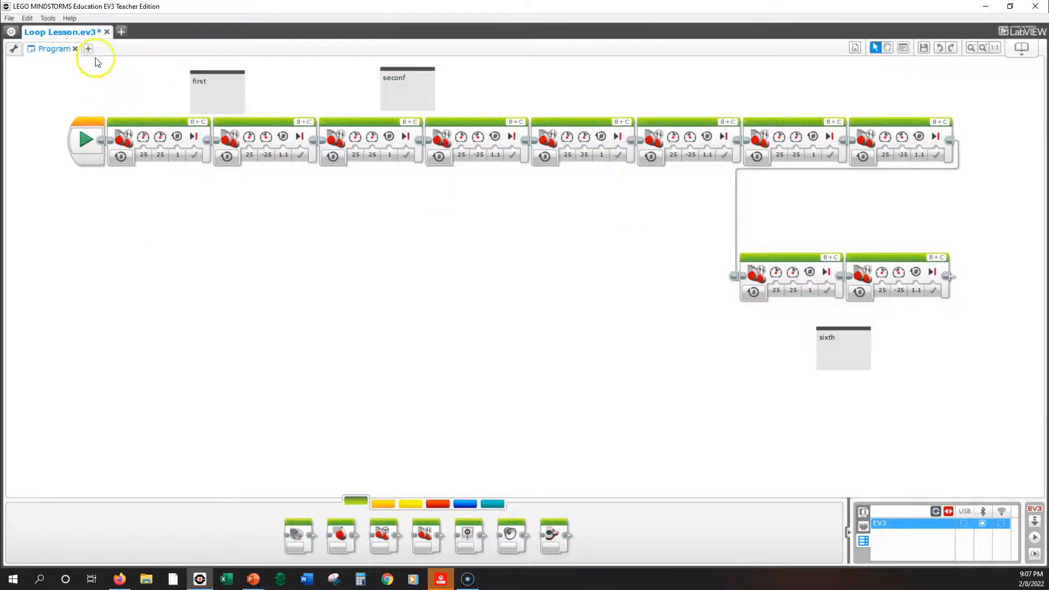
Step: Show the New Program / New Experiment menu beside the Program tab
left_click(87, 48)
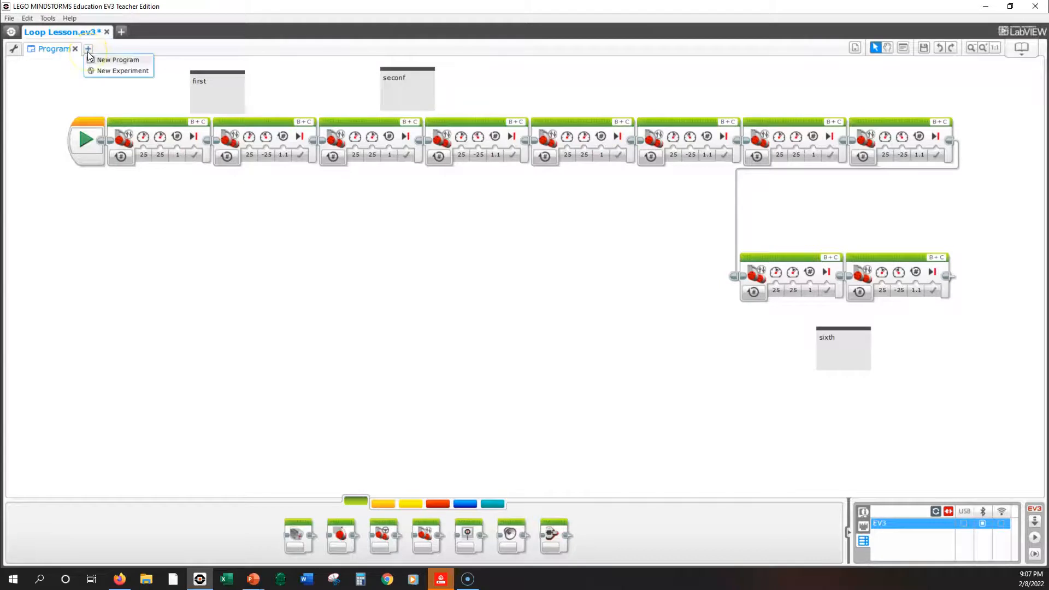
Step: Create Program2 with the pasted Move Tank pair and show the Flow Control palette
left_click(118, 59)
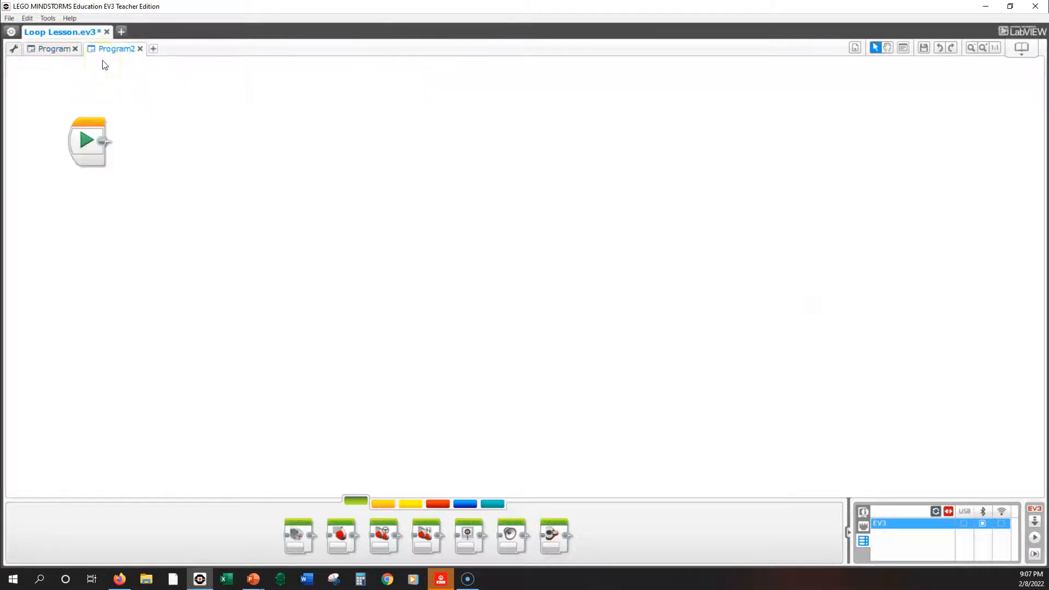
mouse_move(364, 155)
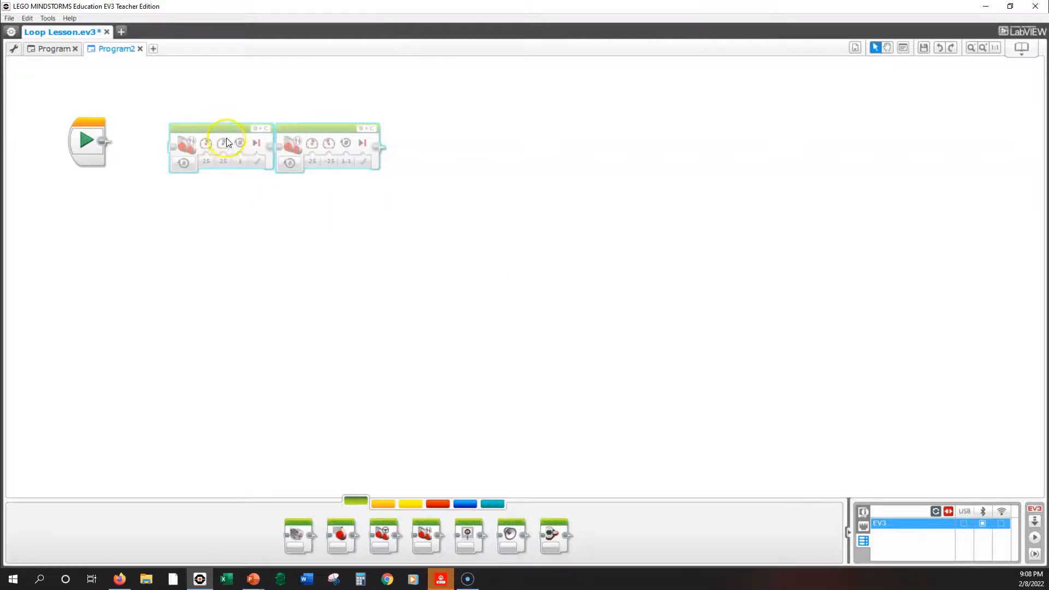
mouse_move(231, 125)
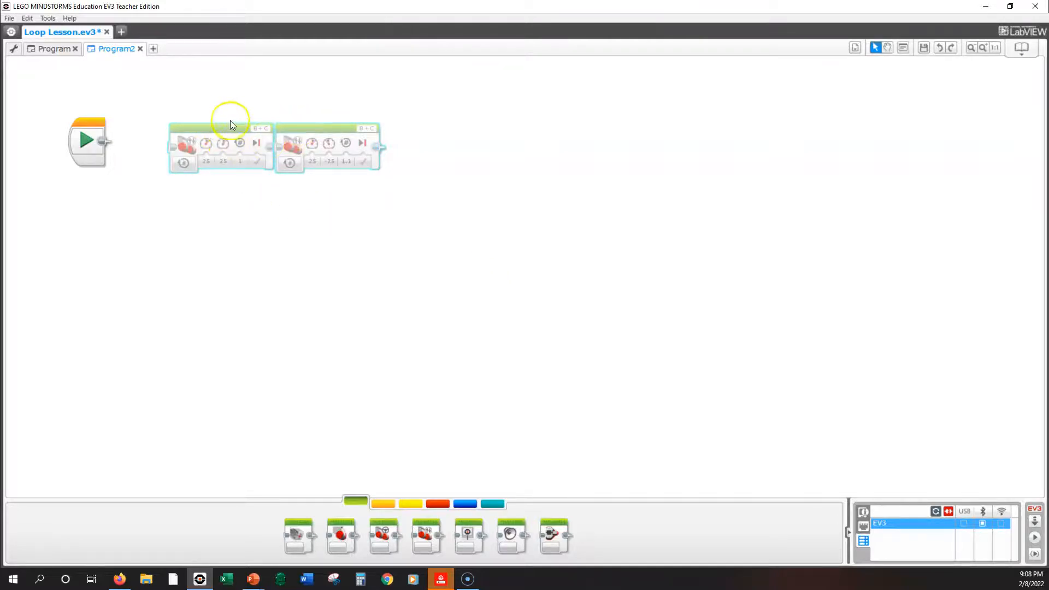
mouse_move(443, 383)
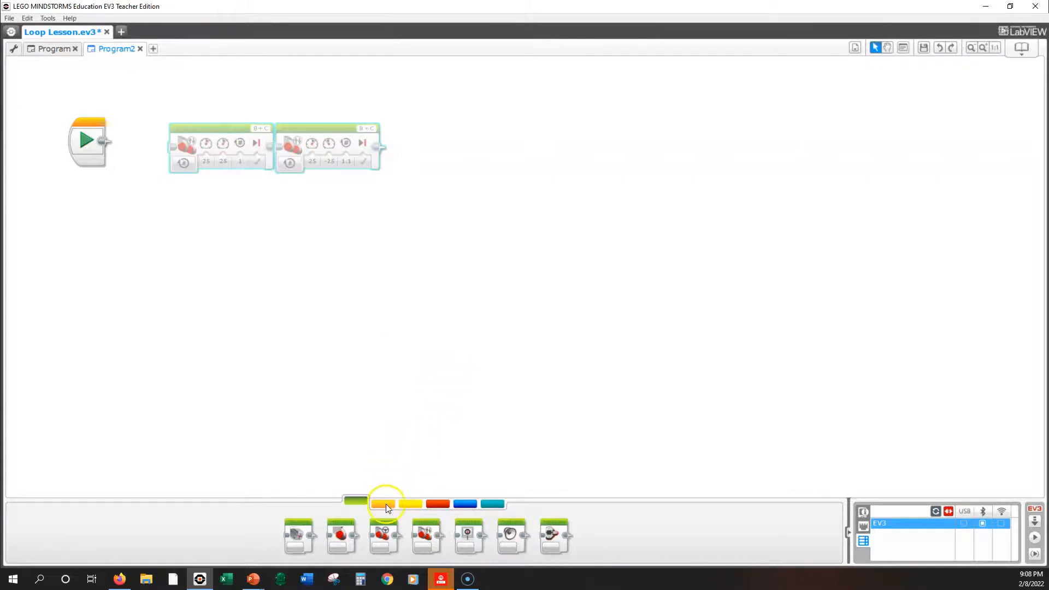
left_click(384, 503)
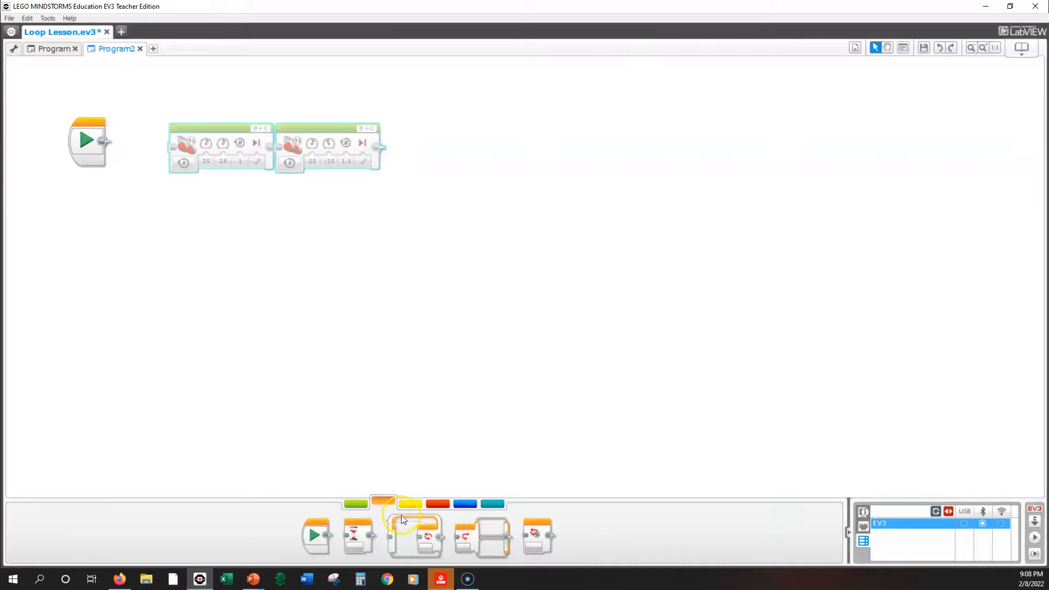
mouse_move(413, 535)
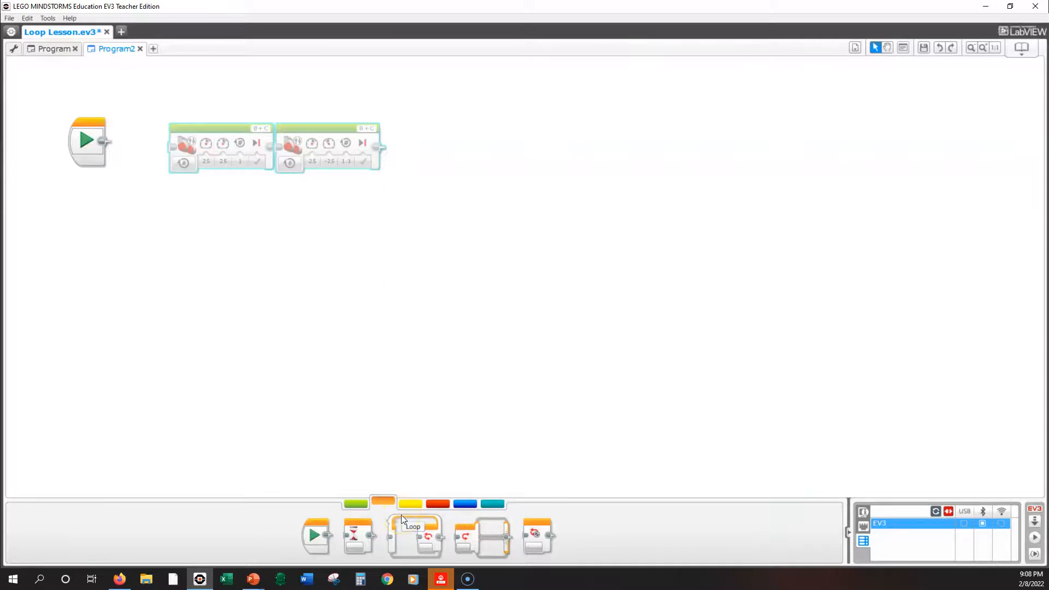
mouse_move(415, 531)
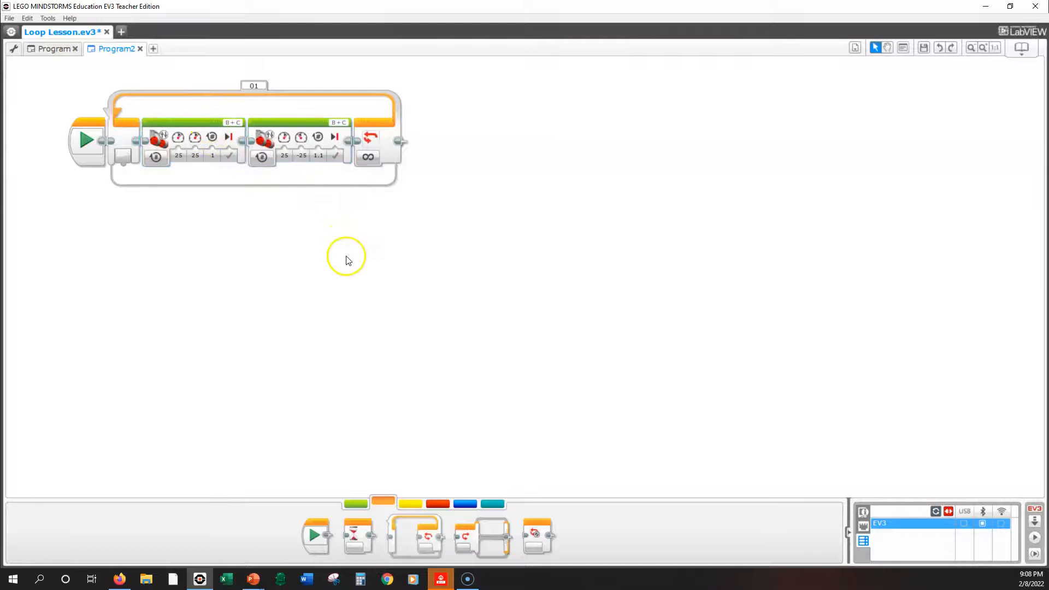
mouse_move(255, 238)
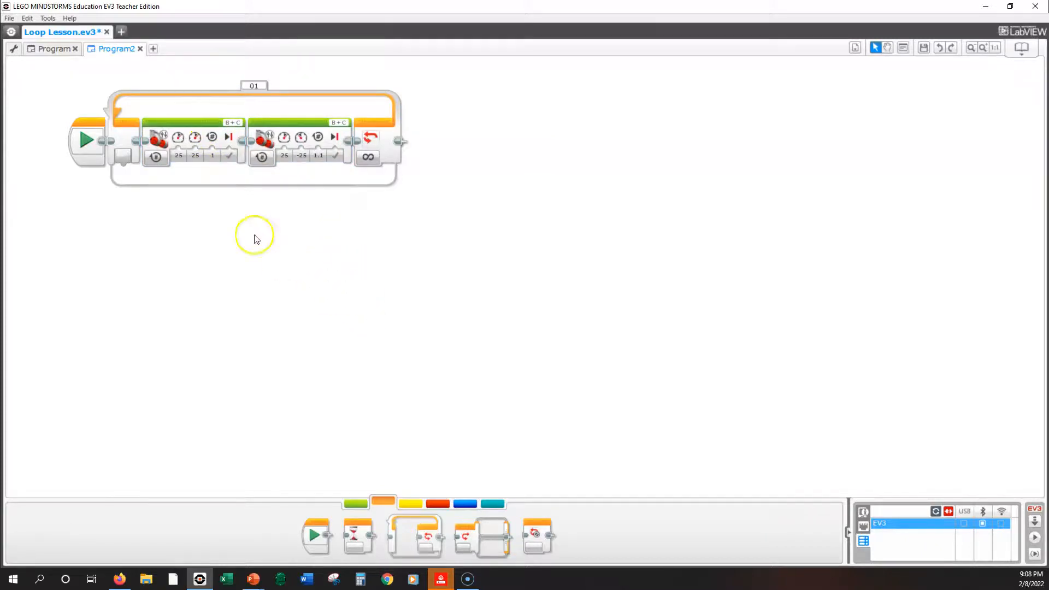
mouse_move(261, 247)
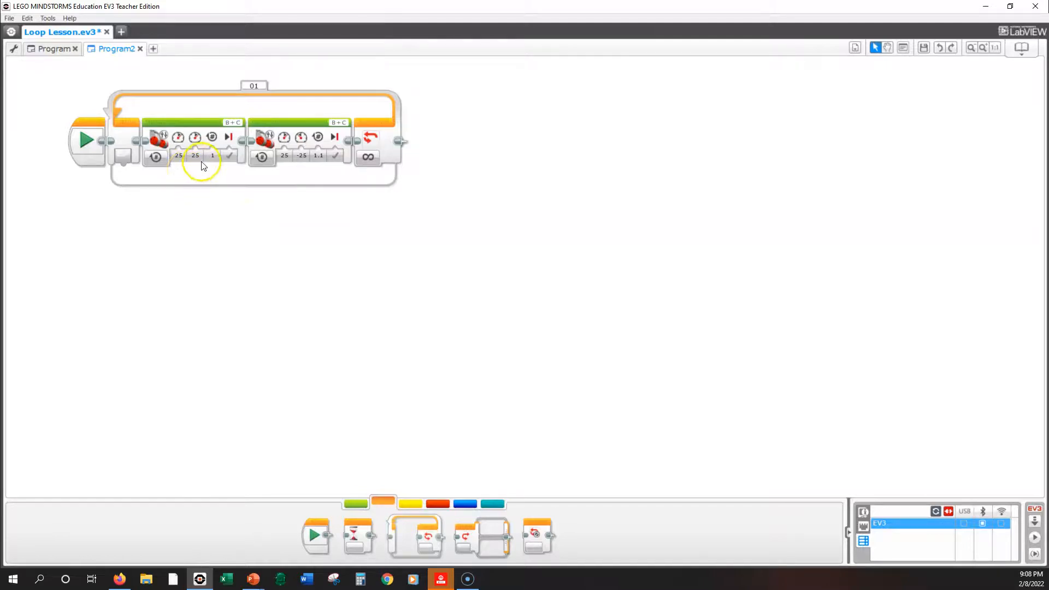
mouse_move(125, 151)
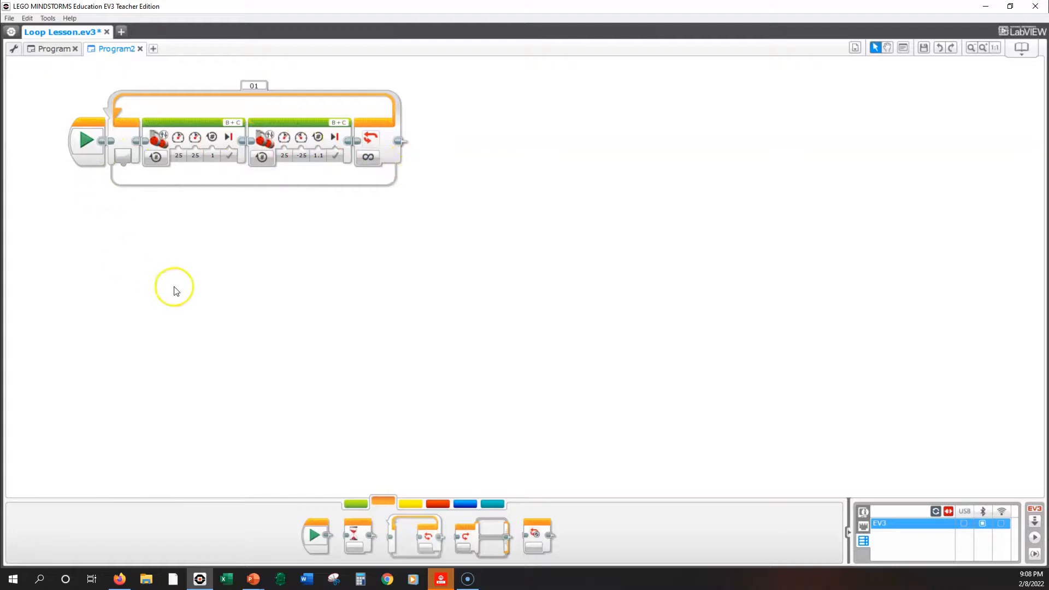
mouse_move(203, 276)
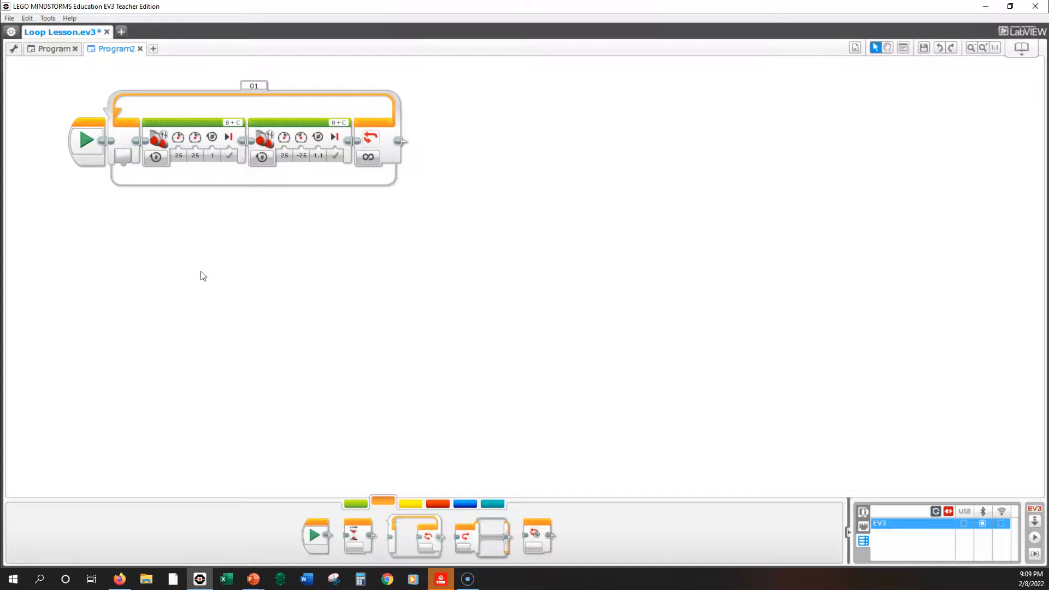
Step: Place a comment box under the loop reading 'MOve forward nd turn around'
left_click(903, 47)
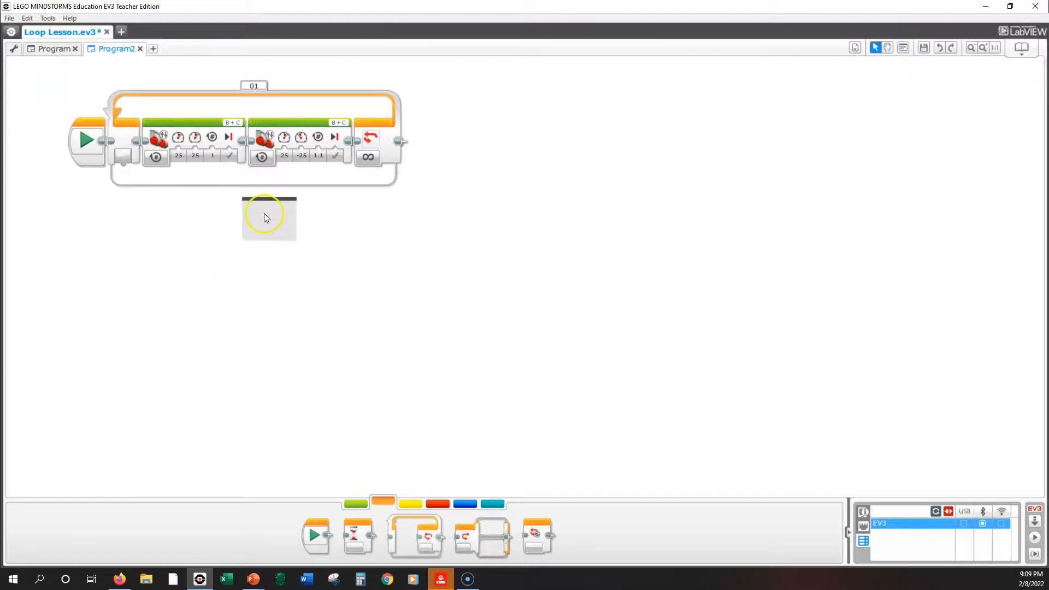
left_click_drag(269, 217, 168, 224)
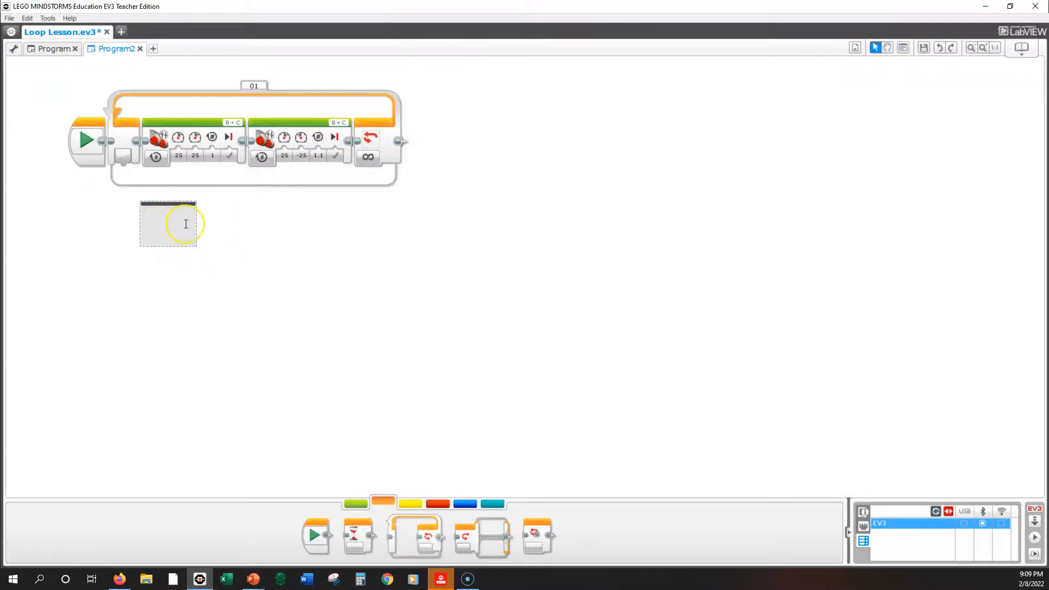
type("MOve f")
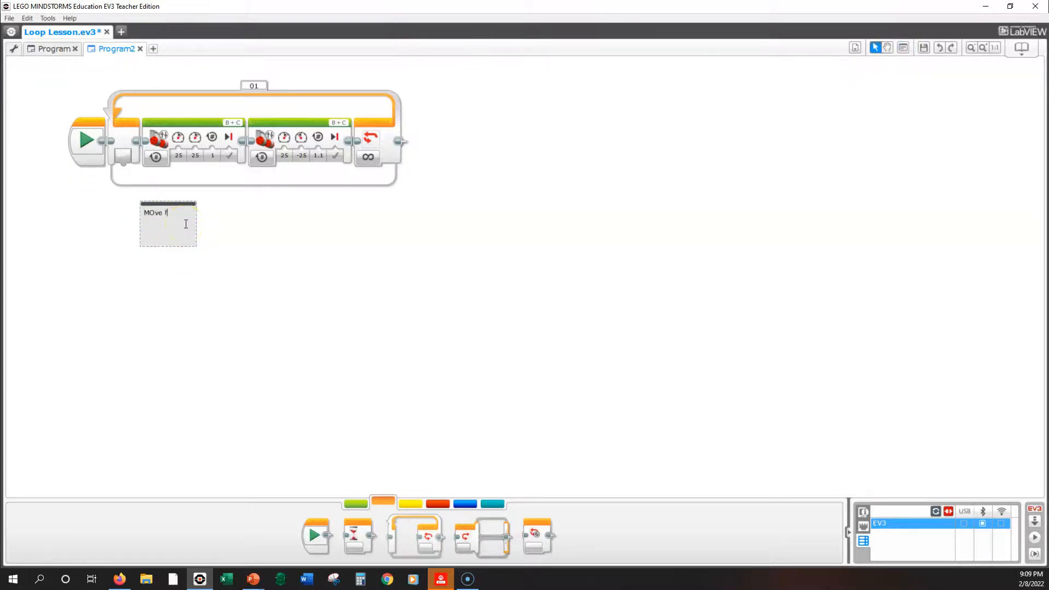
type("orward")
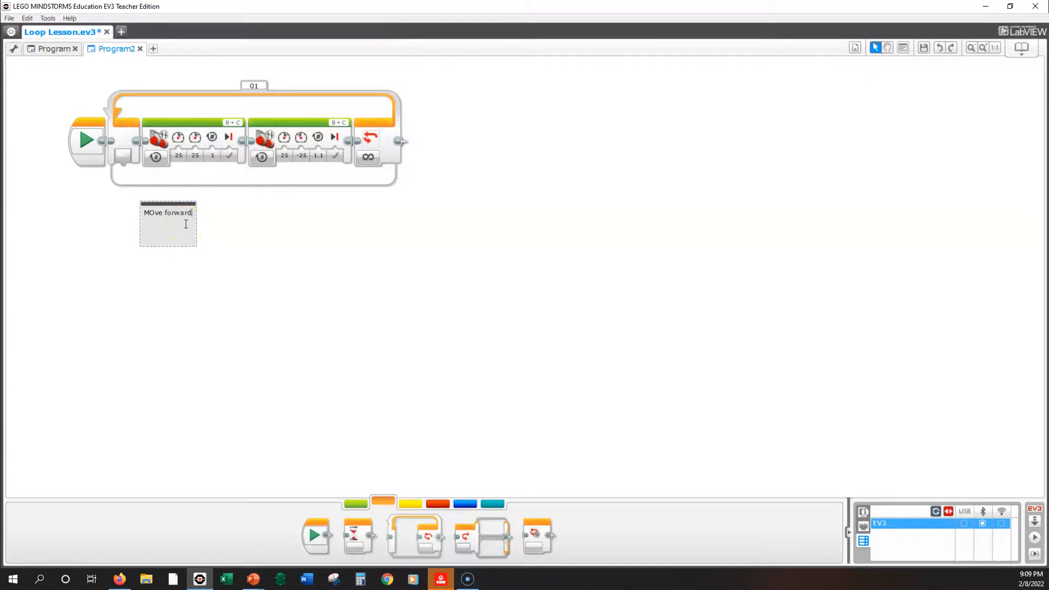
type("nd turn ar")
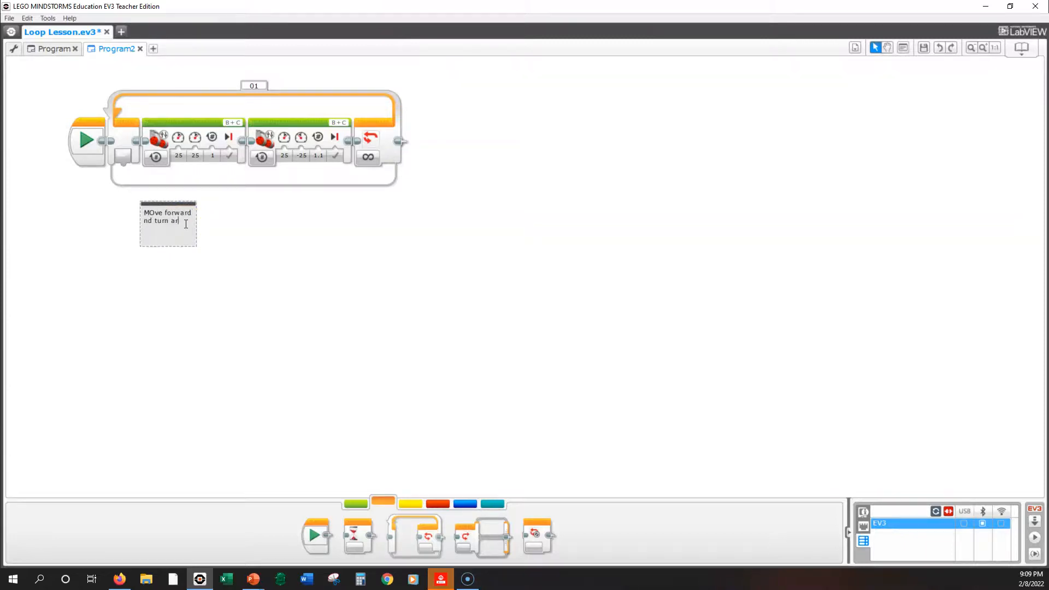
type("around")
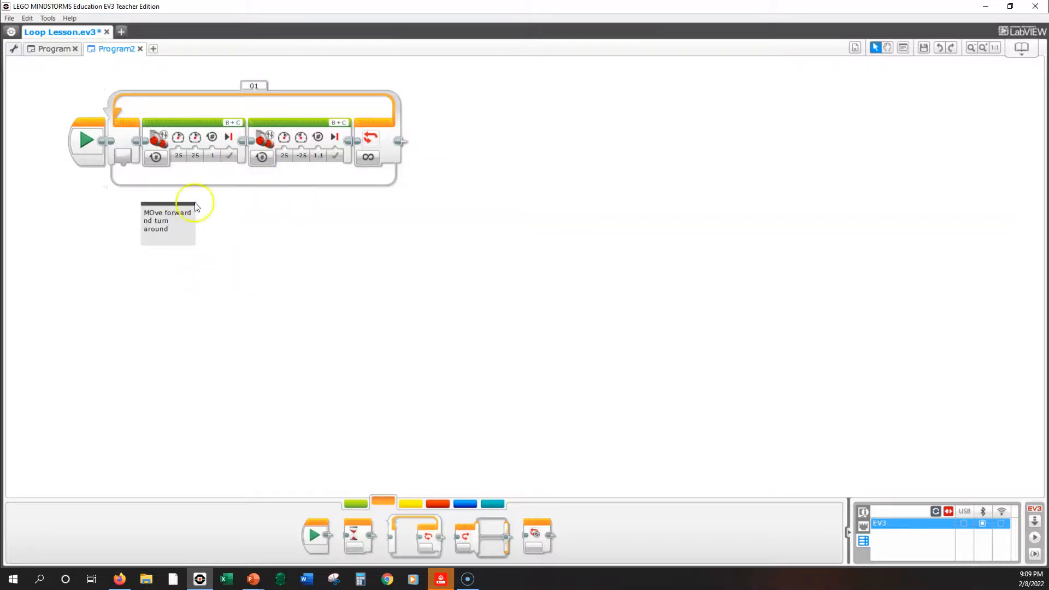
mouse_move(244, 266)
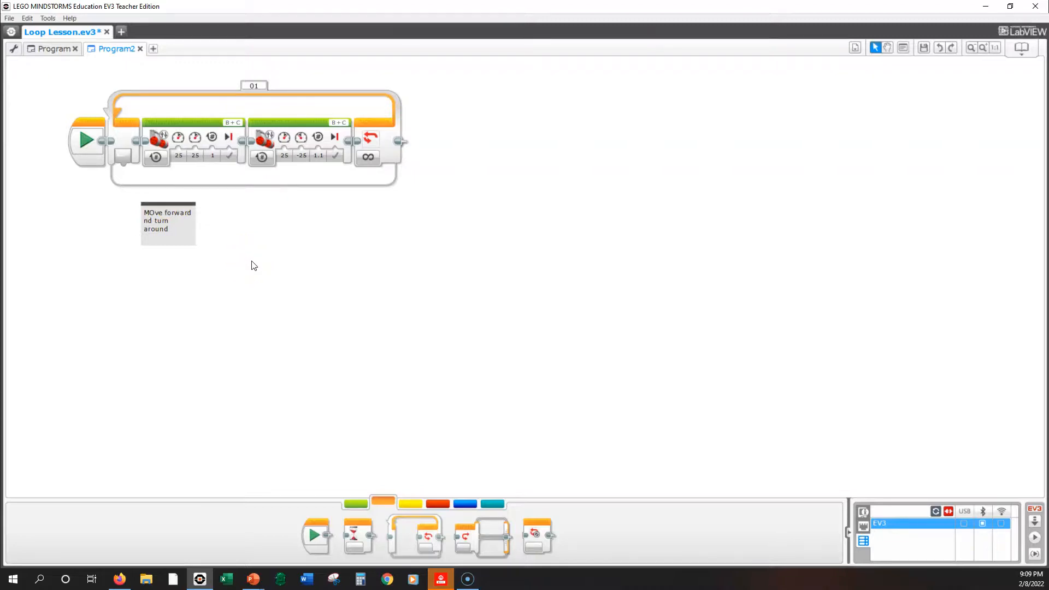
Step: Switch the Program2 loop from Unlimited to Count mode, keeping 6 repetitions
left_click(54, 49)
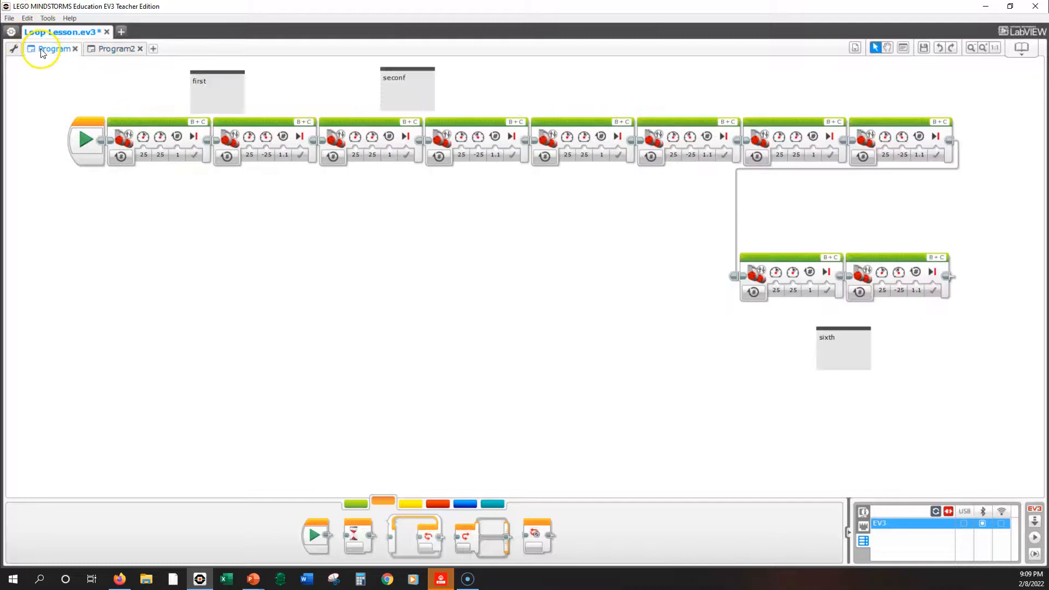
mouse_move(788, 235)
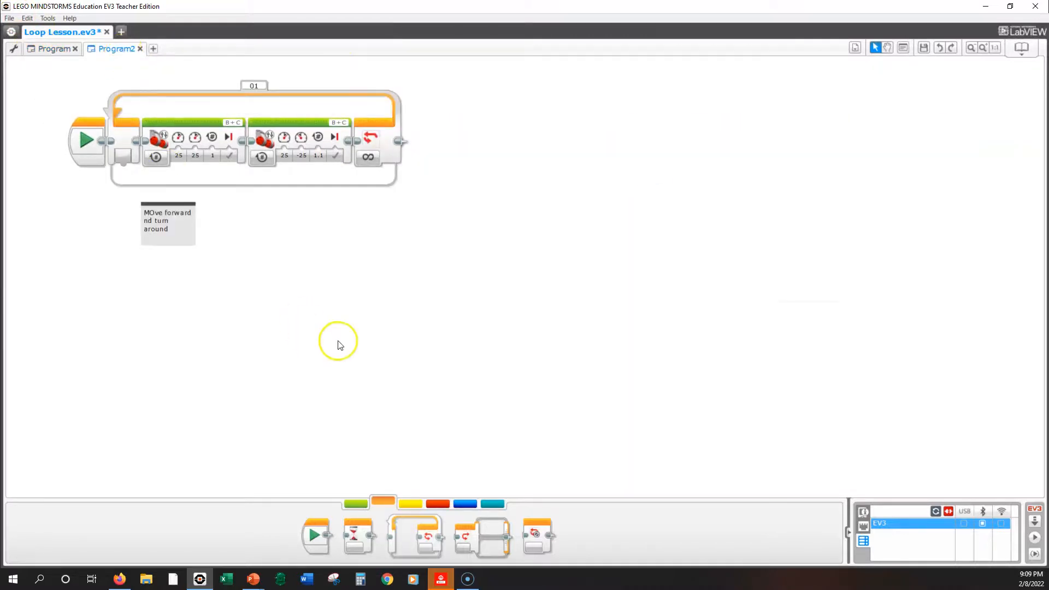
mouse_move(370, 188)
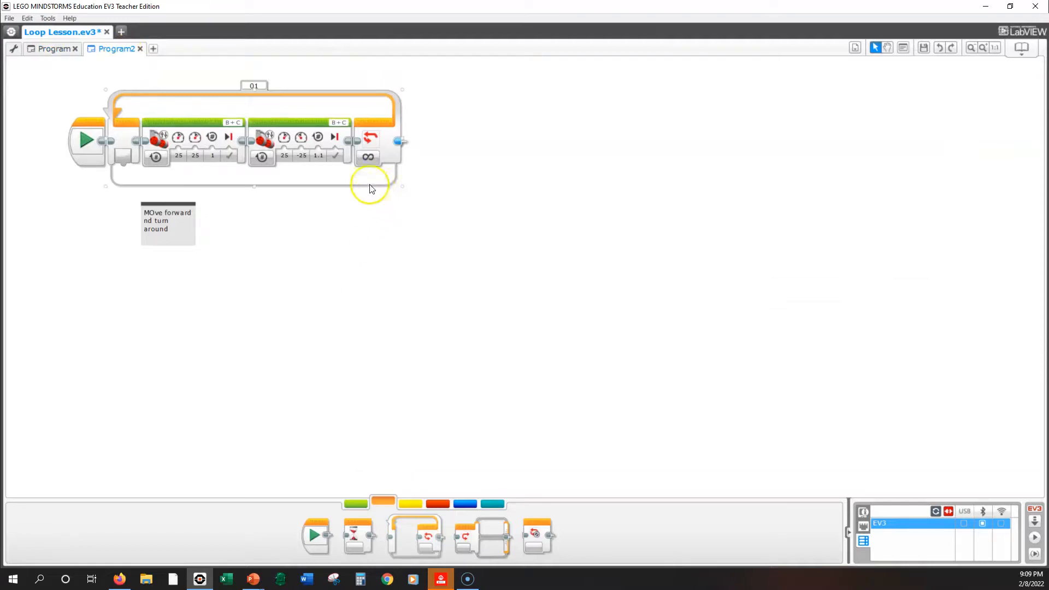
mouse_move(367, 157)
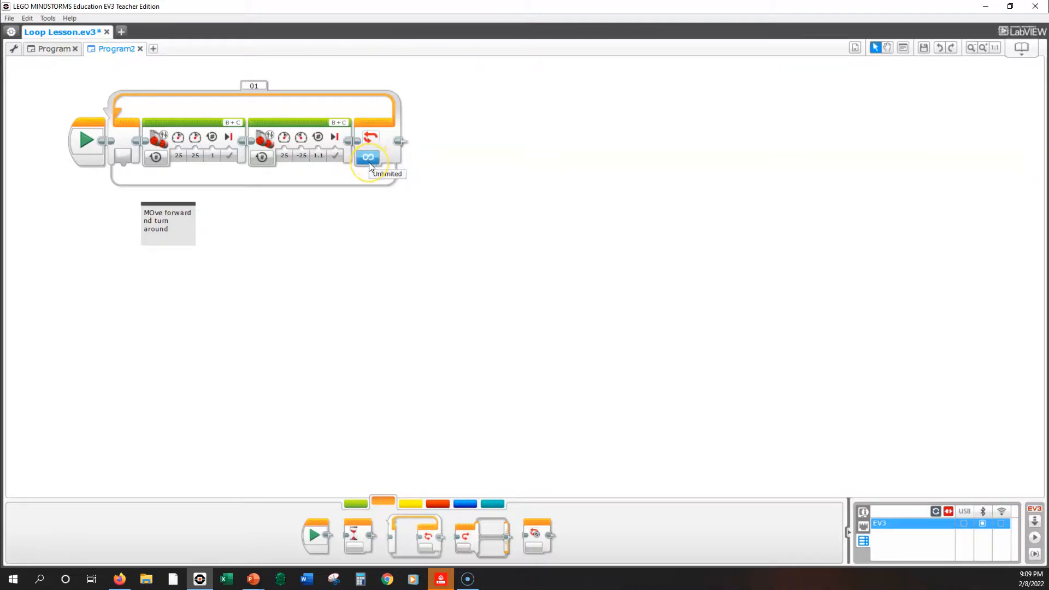
left_click(367, 157)
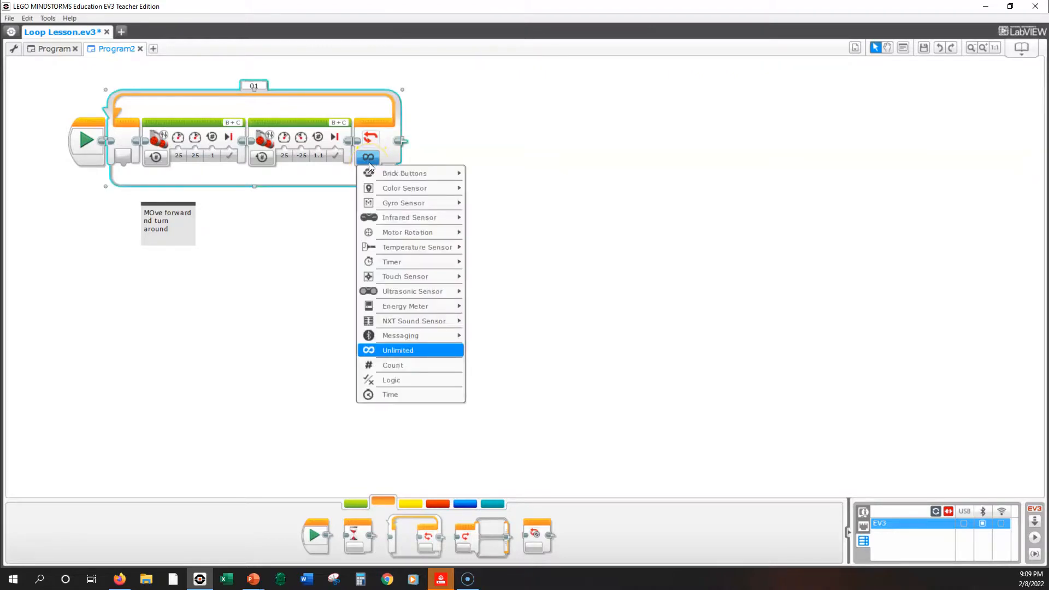
mouse_move(391, 262)
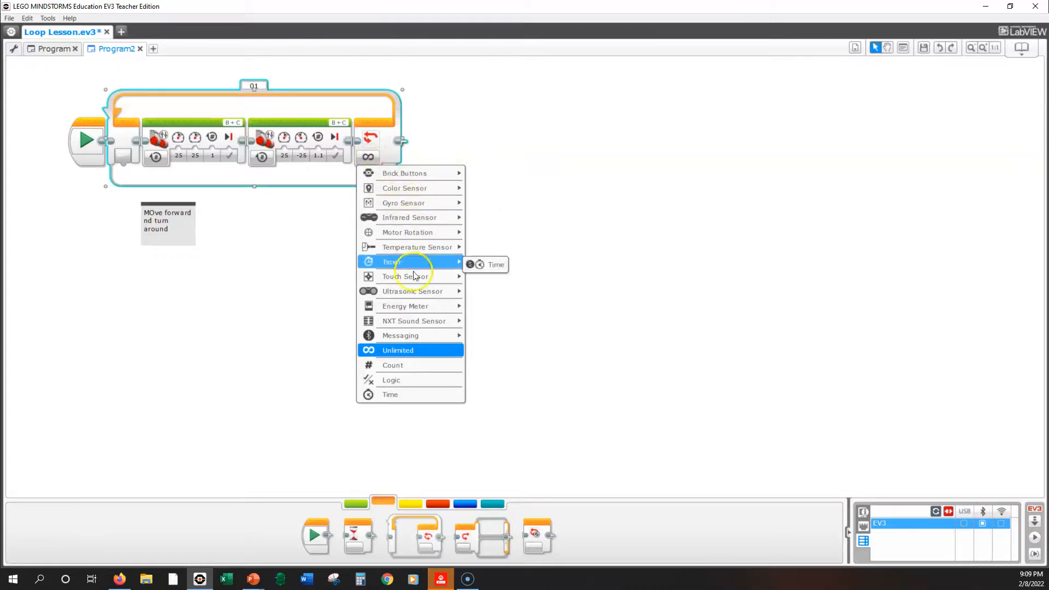
mouse_move(409, 365)
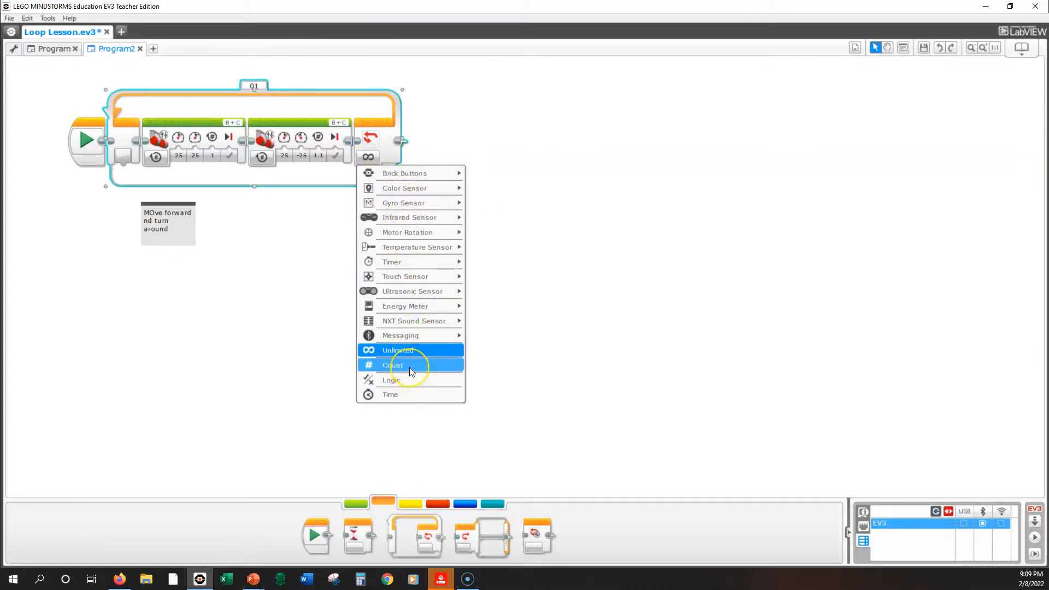
left_click(394, 365)
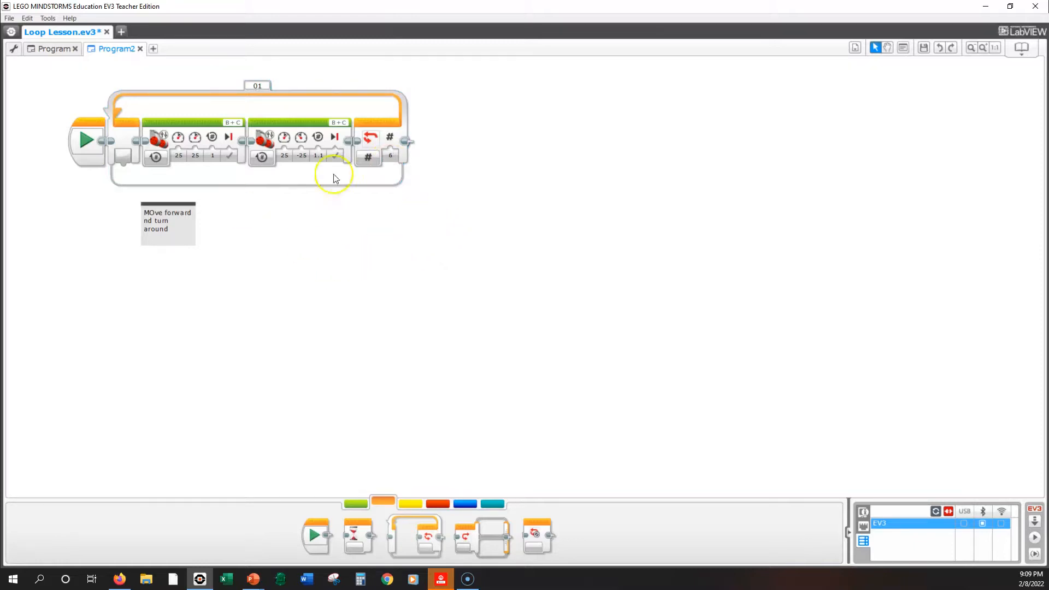
mouse_move(493, 167)
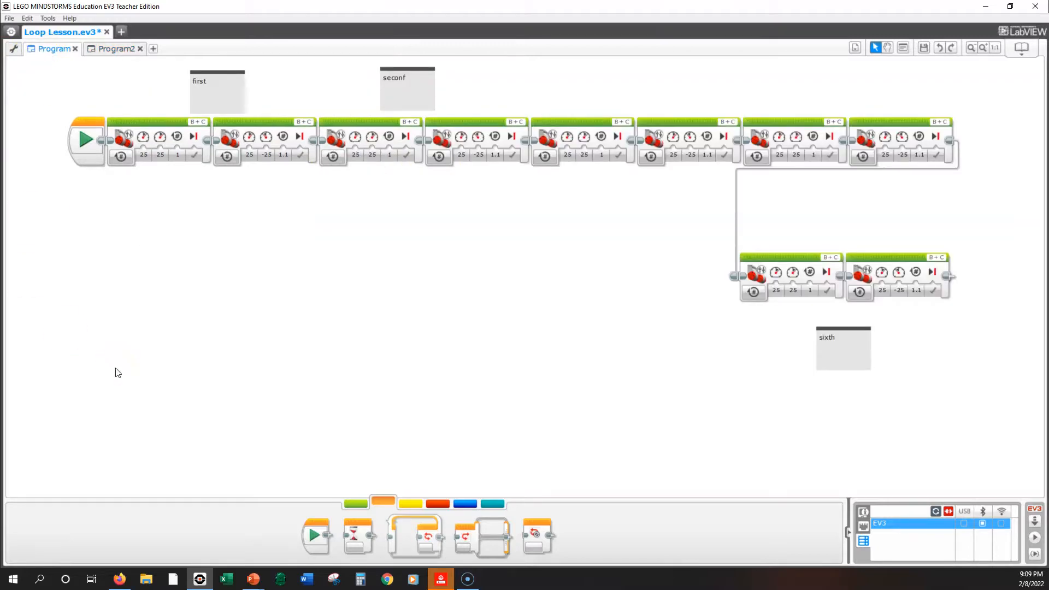
mouse_move(362, 295)
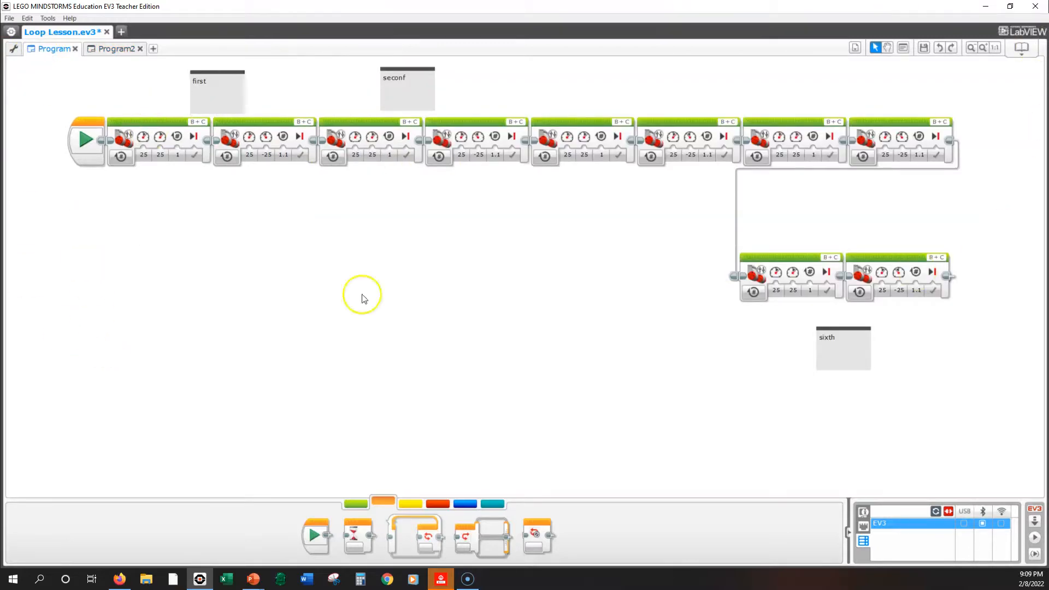
mouse_move(321, 239)
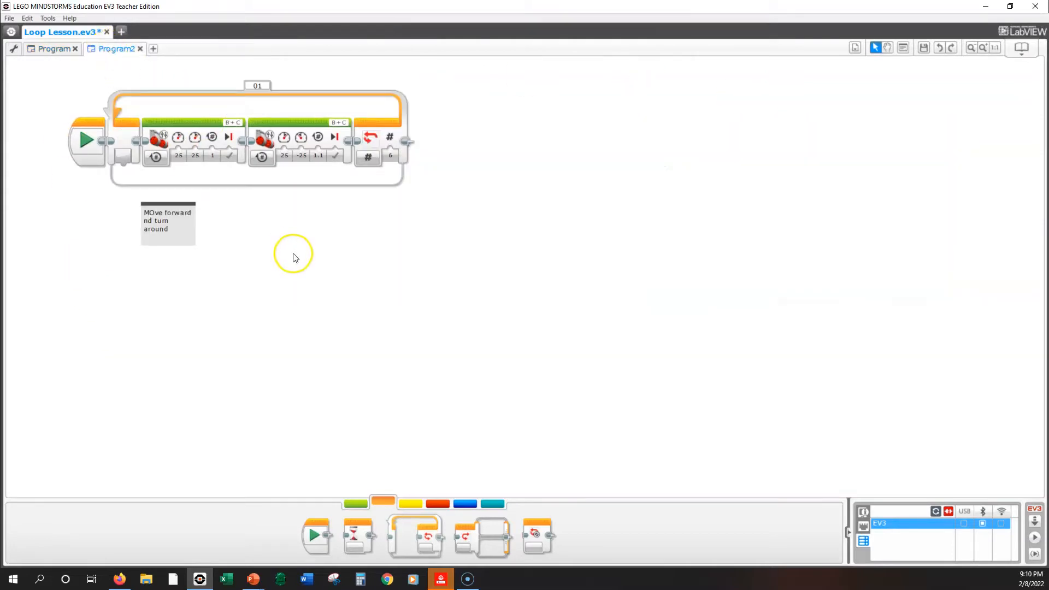
mouse_move(289, 254)
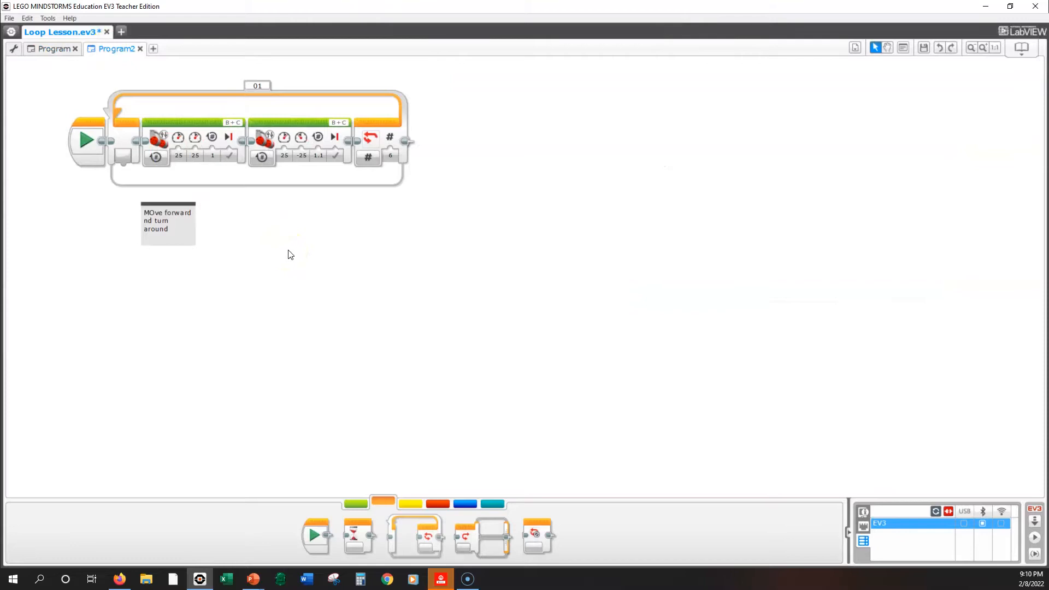
mouse_move(173, 361)
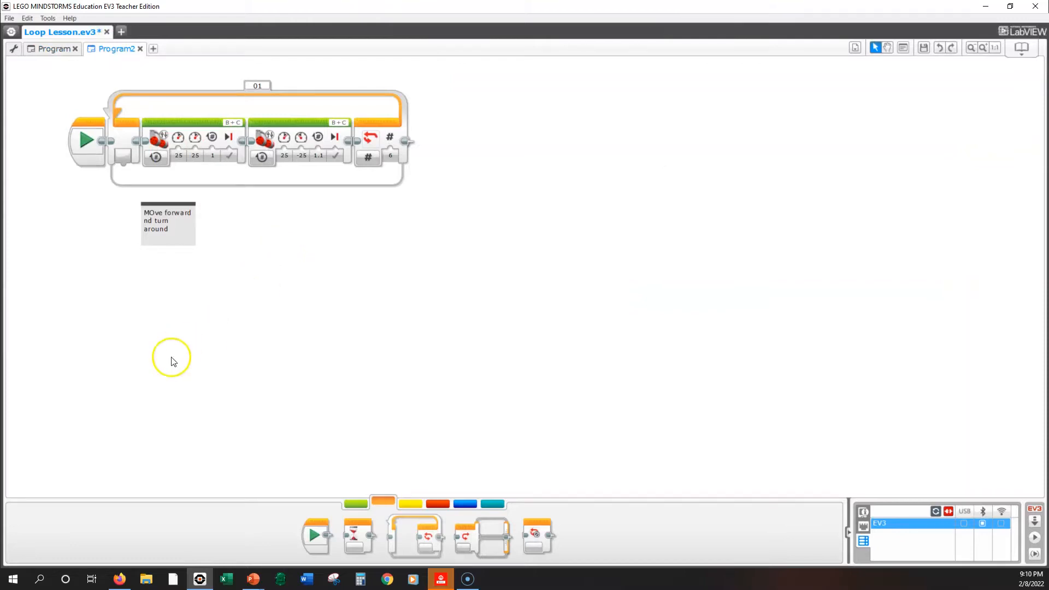
mouse_move(181, 344)
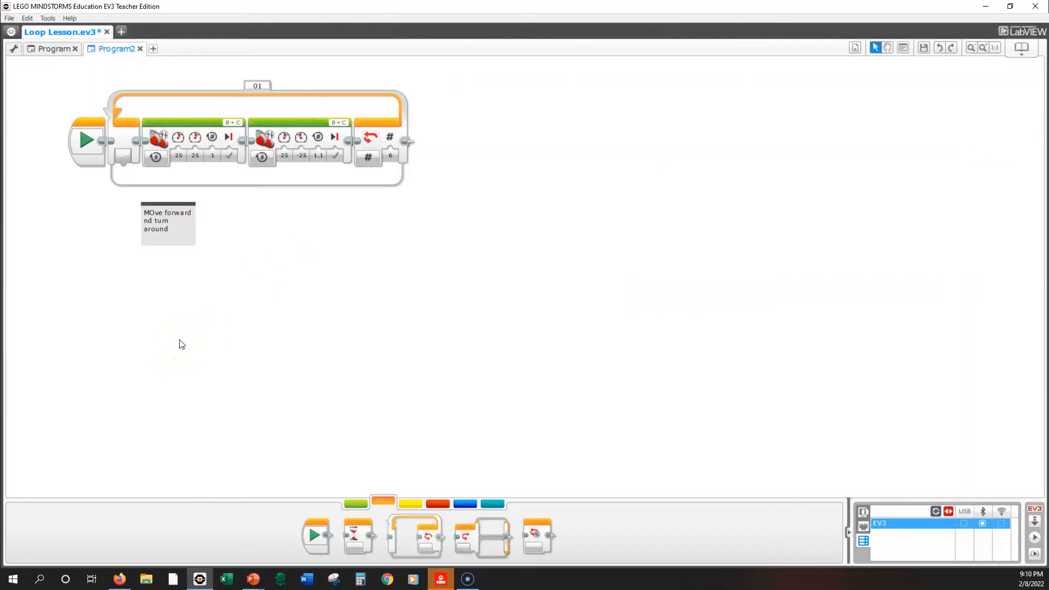